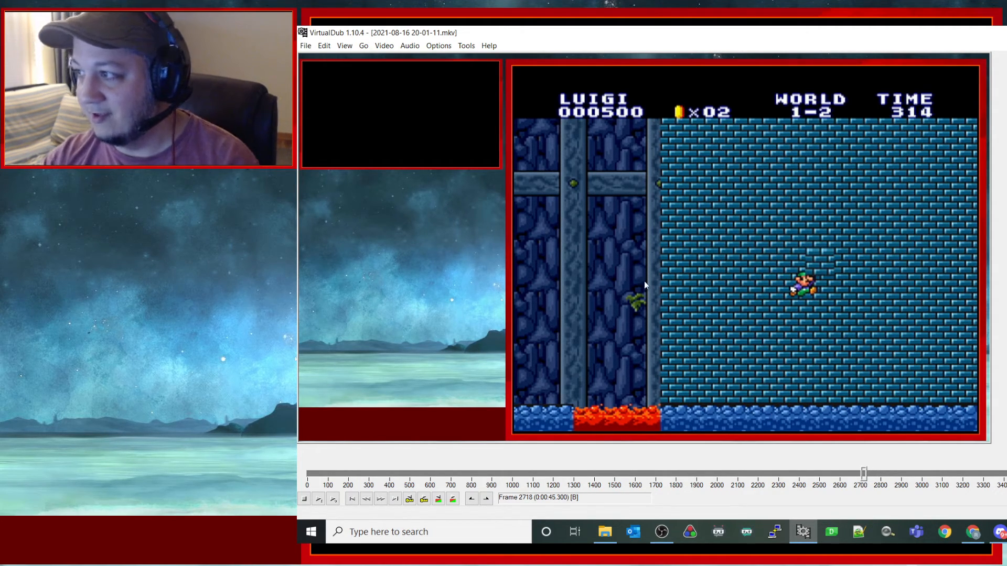
{"action": "mouse_move", "coordinate": [649, 384]}
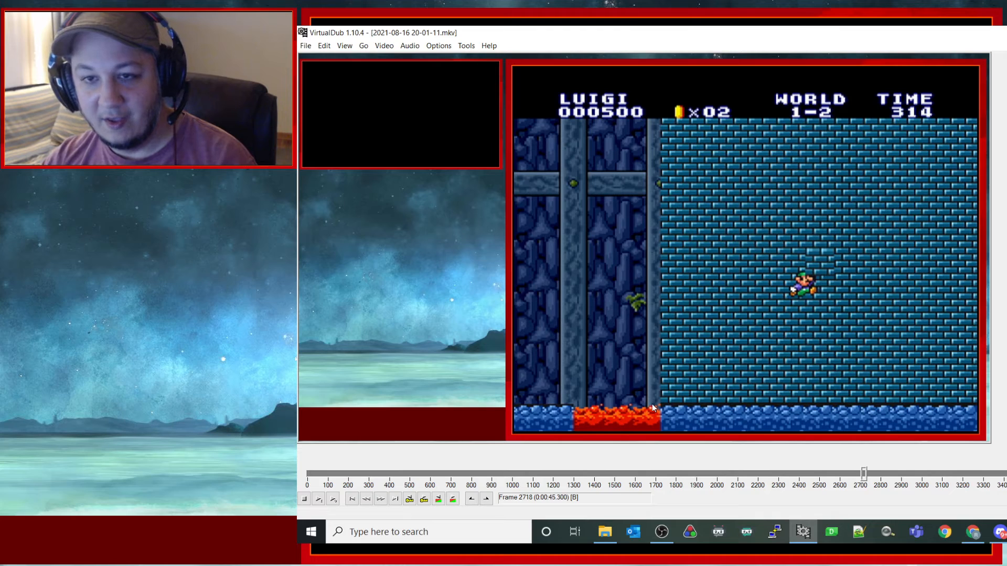
{"action": "mouse_move", "coordinate": [615, 344]}
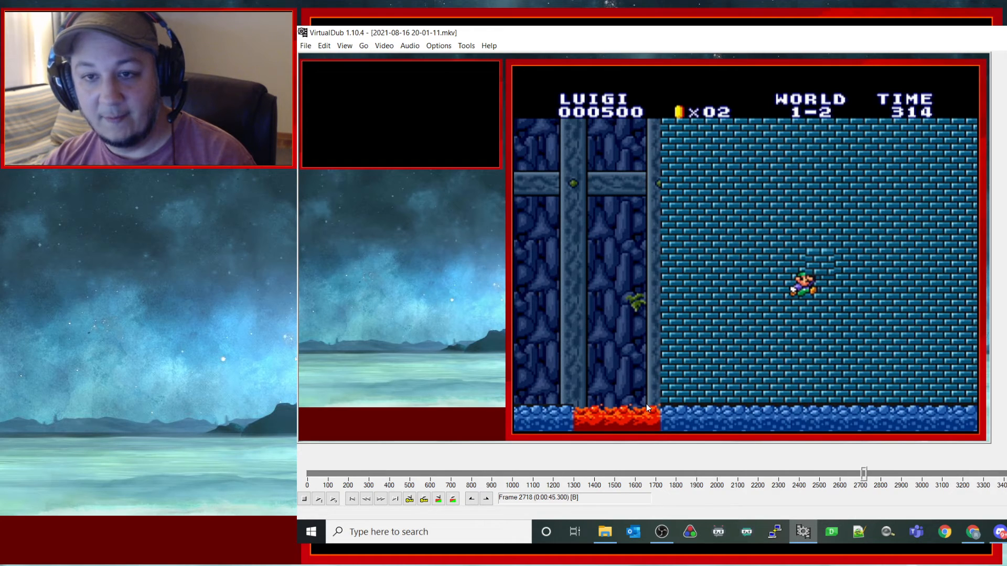
{"action": "mouse_move", "coordinate": [634, 296]}
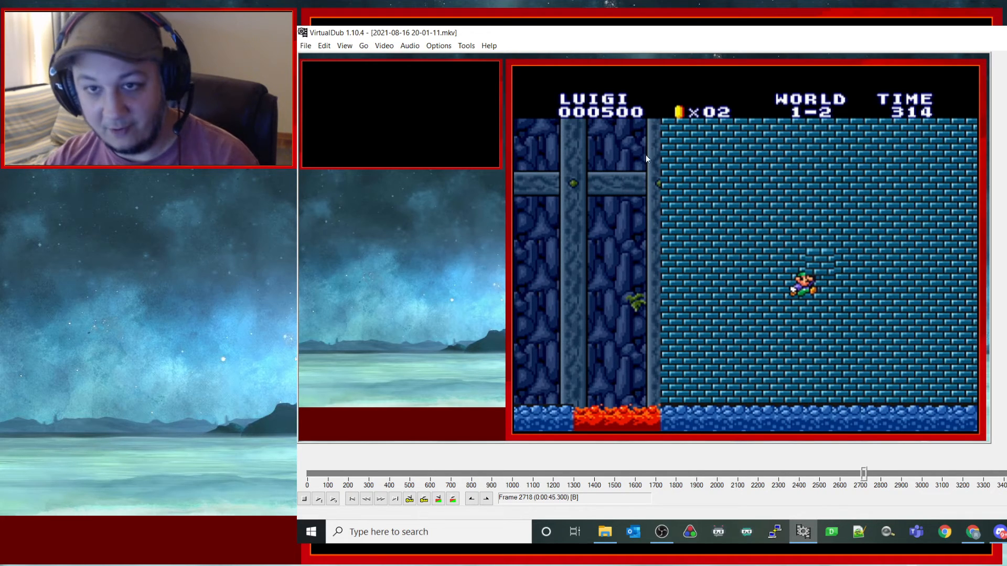
{"action": "mouse_move", "coordinate": [735, 142]}
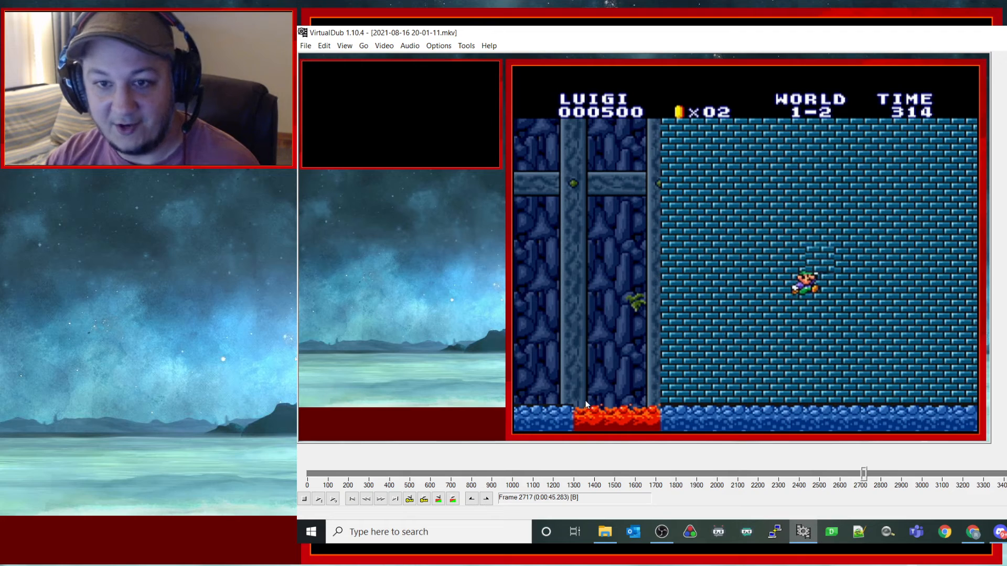
{"action": "mouse_move", "coordinate": [719, 464]}
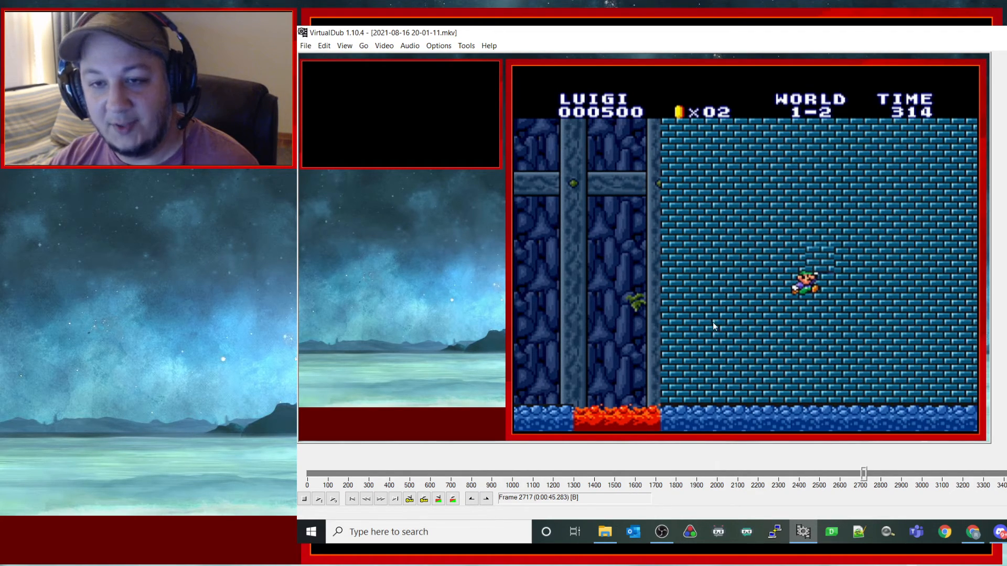
{"action": "mouse_move", "coordinate": [658, 272]}
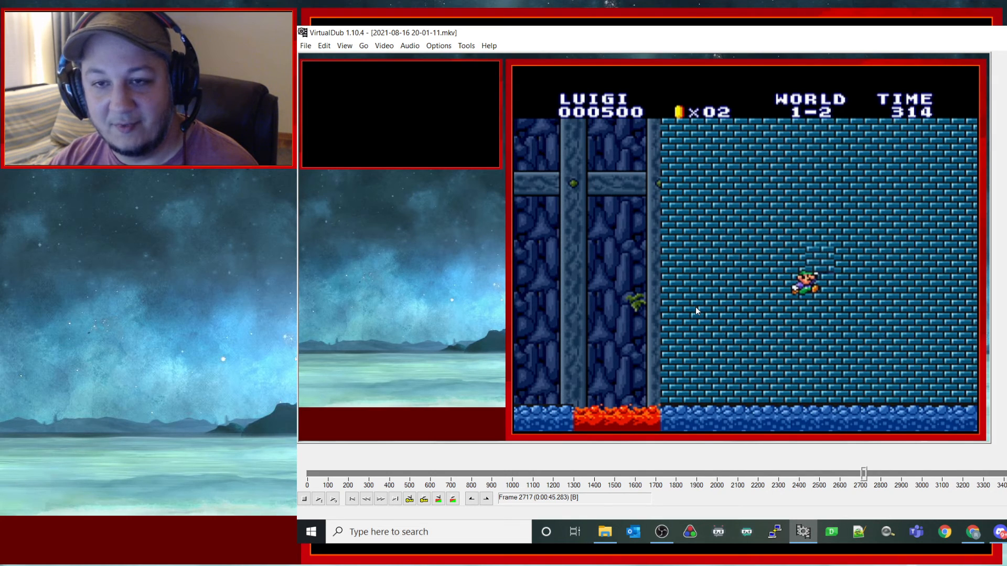
{"action": "mouse_move", "coordinate": [654, 272]}
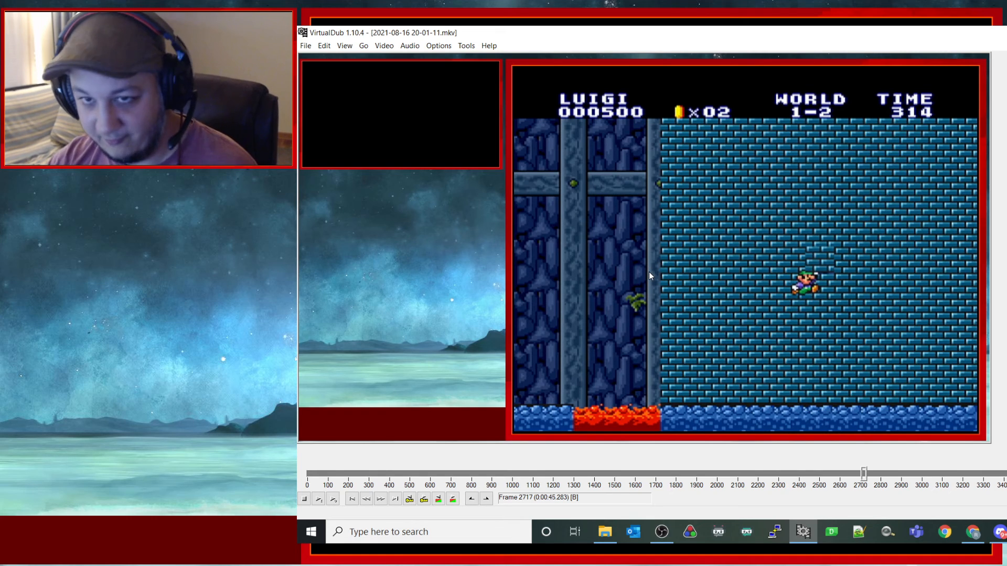
{"action": "mouse_move", "coordinate": [653, 233]}
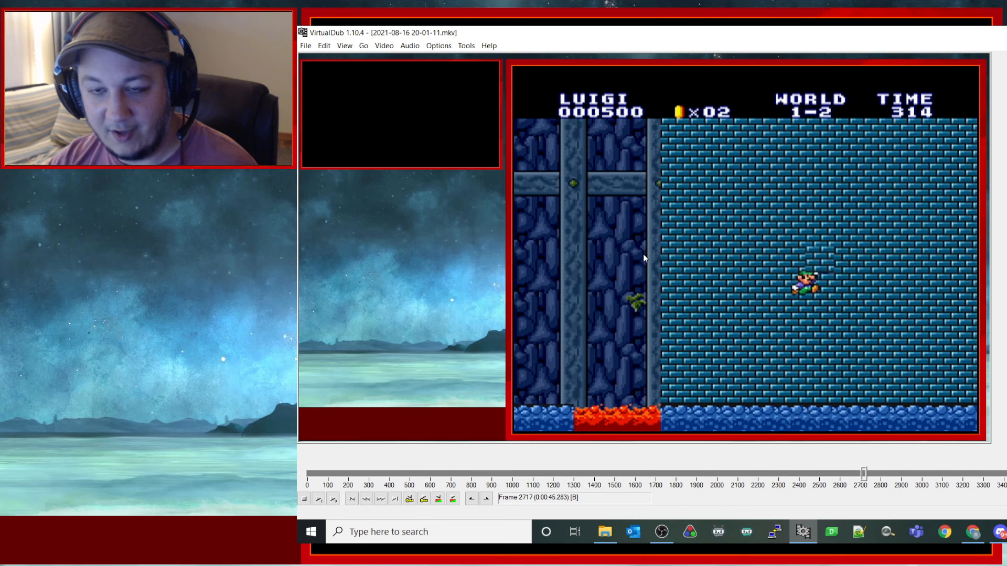
{"action": "mouse_move", "coordinate": [654, 138]}
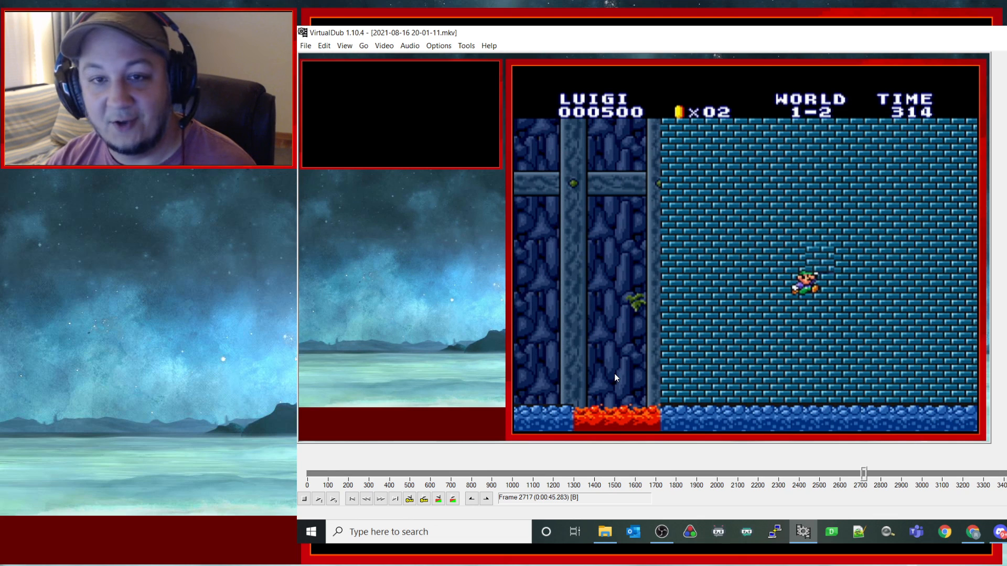
{"action": "mouse_move", "coordinate": [445, 424]}
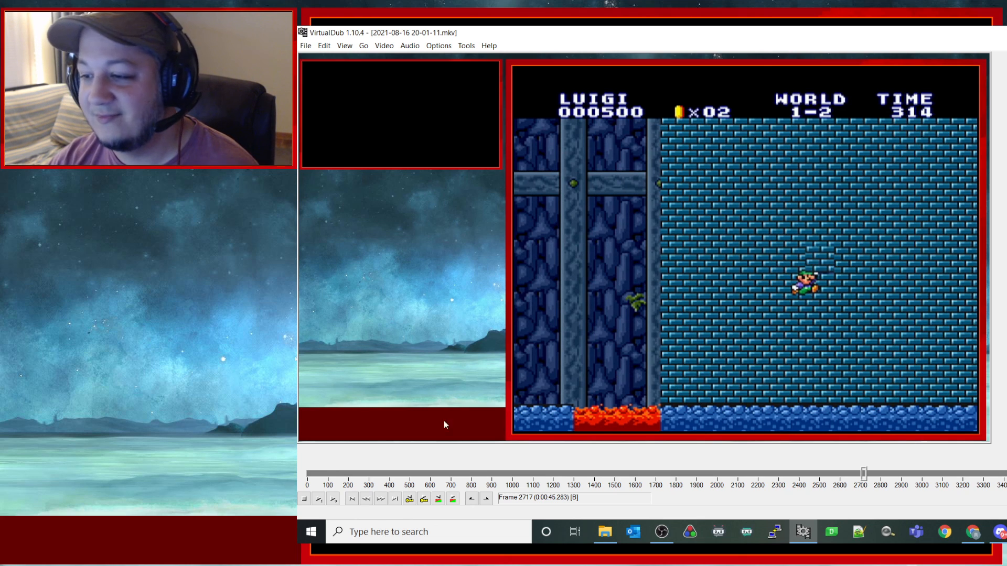